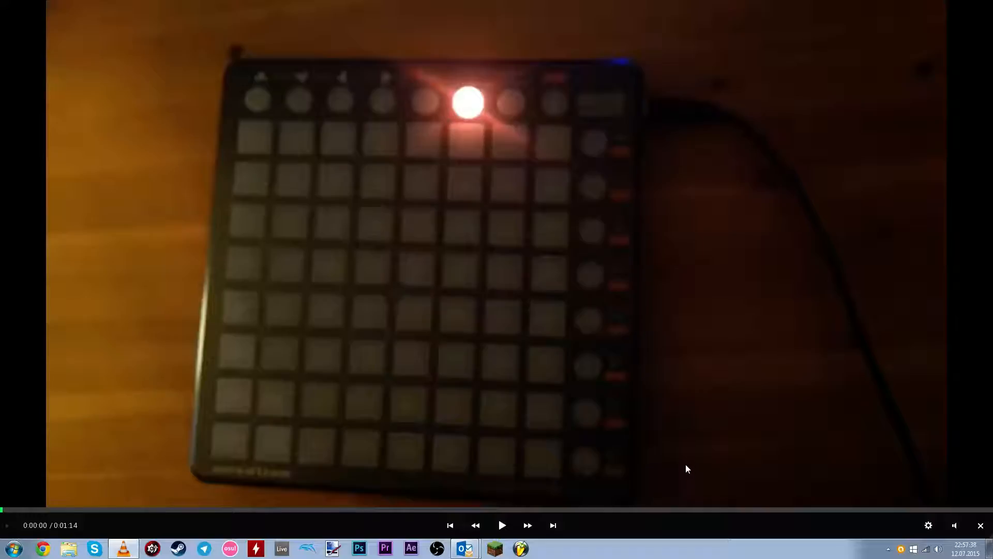
Step: Start playing the recorded Launchpad S video in VLC and let it run to about 0:54
left_click(501, 525)
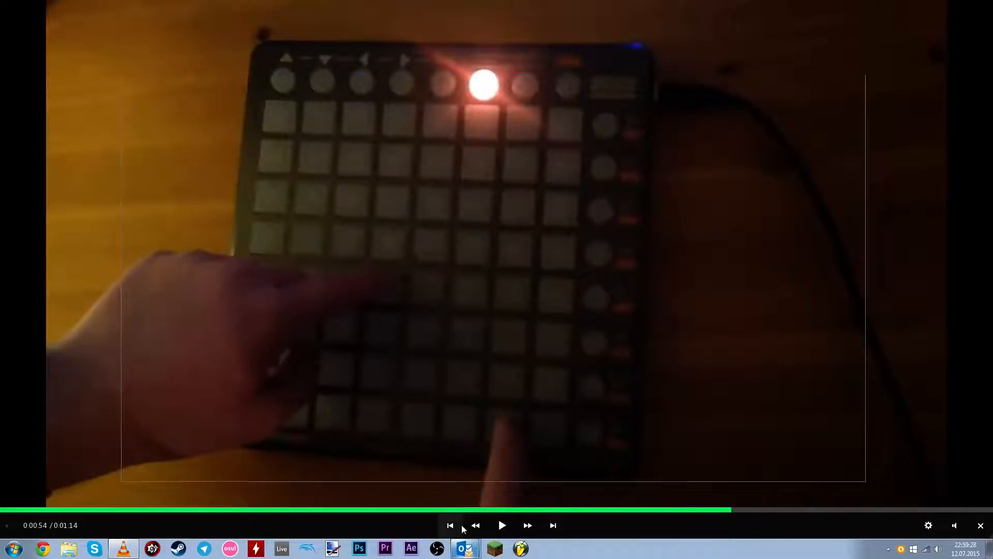
Step: Follow the Novation support email's answerbase article link, which opens in Chrome
left_click(465, 548)
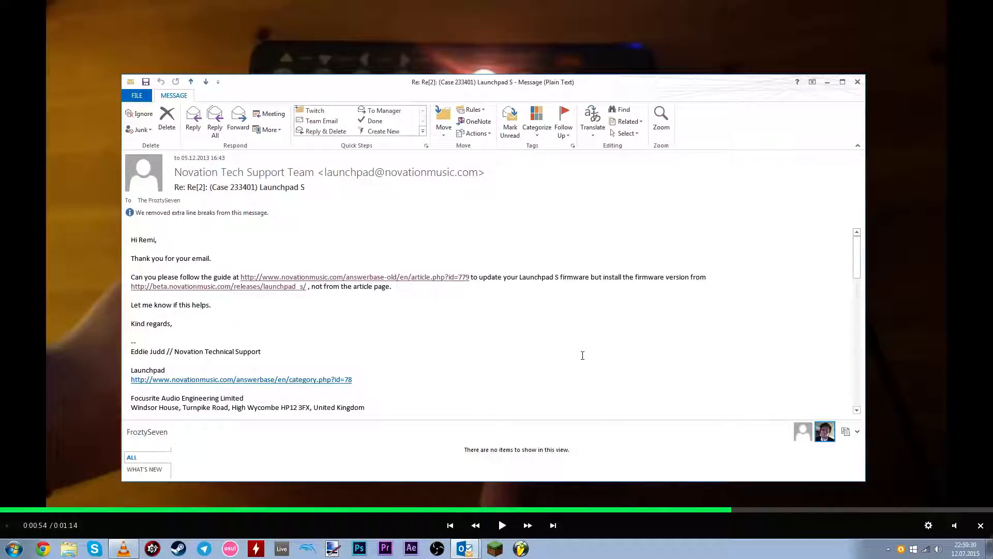
mouse_move(318, 290)
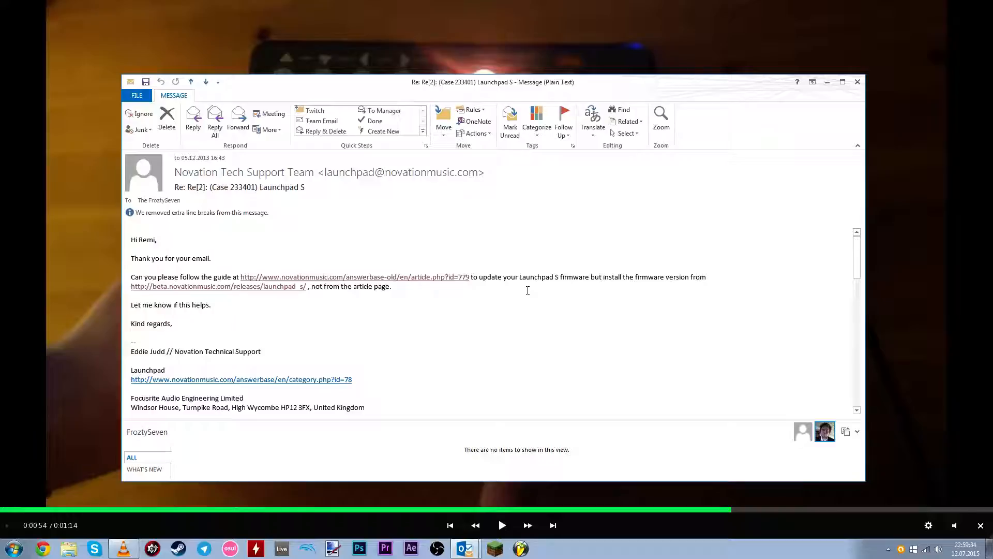
mouse_move(552, 292)
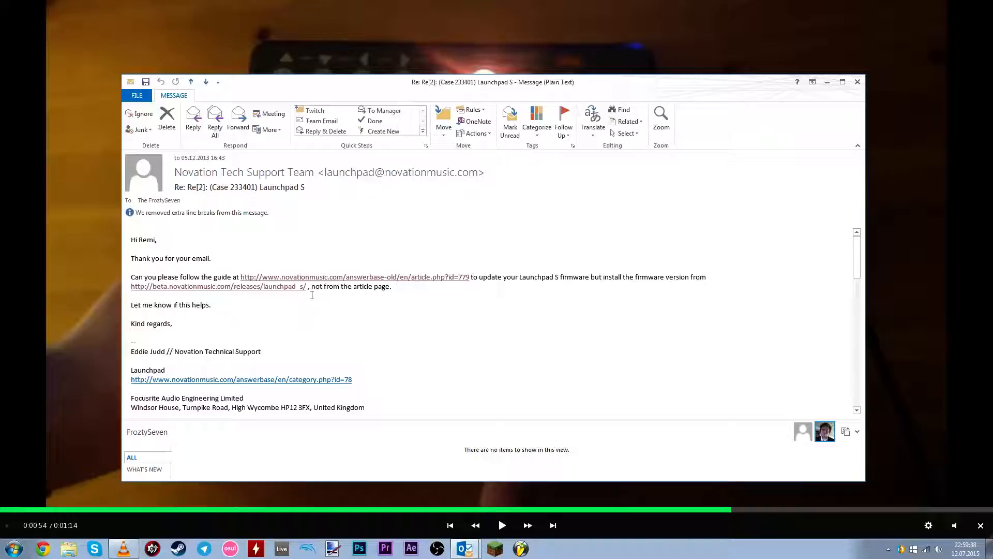
mouse_move(398, 286)
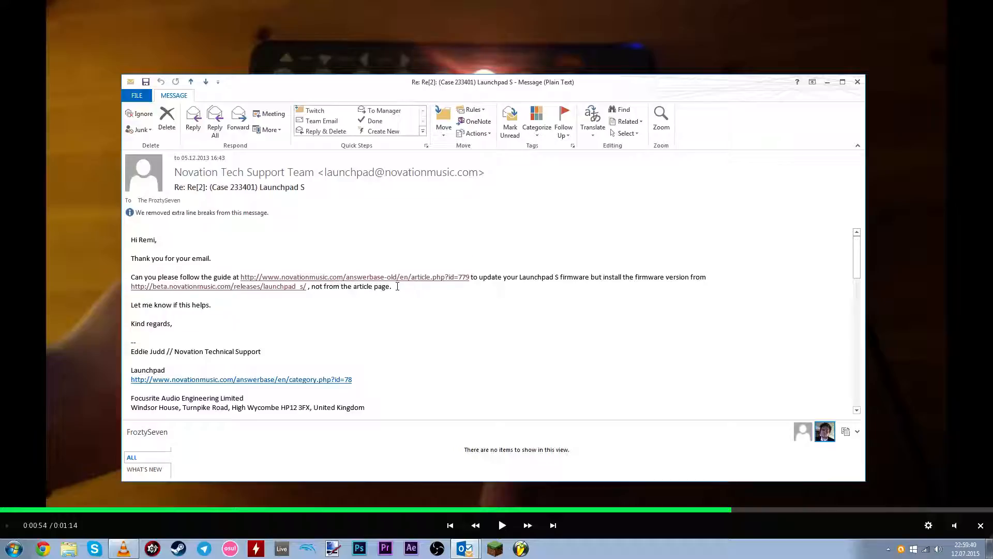
mouse_move(412, 281)
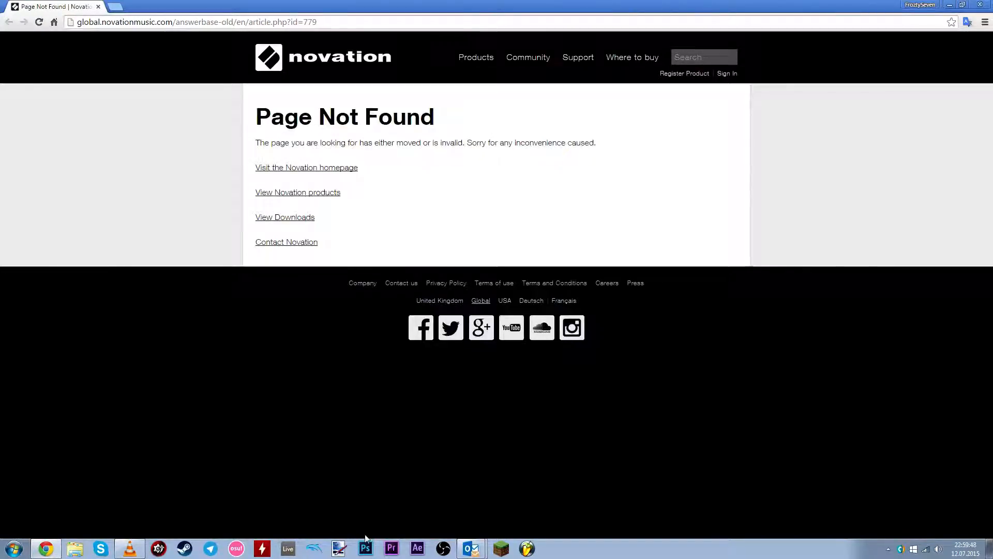
Step: Open the beta.novationmusic.com releases link from the email, then return to the first Chrome tab
left_click(473, 548)
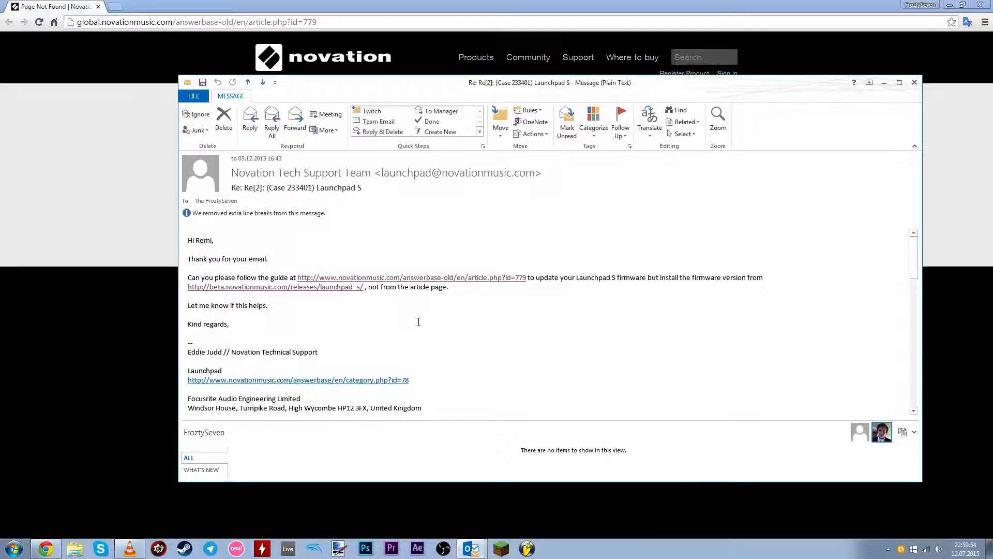
mouse_move(331, 294)
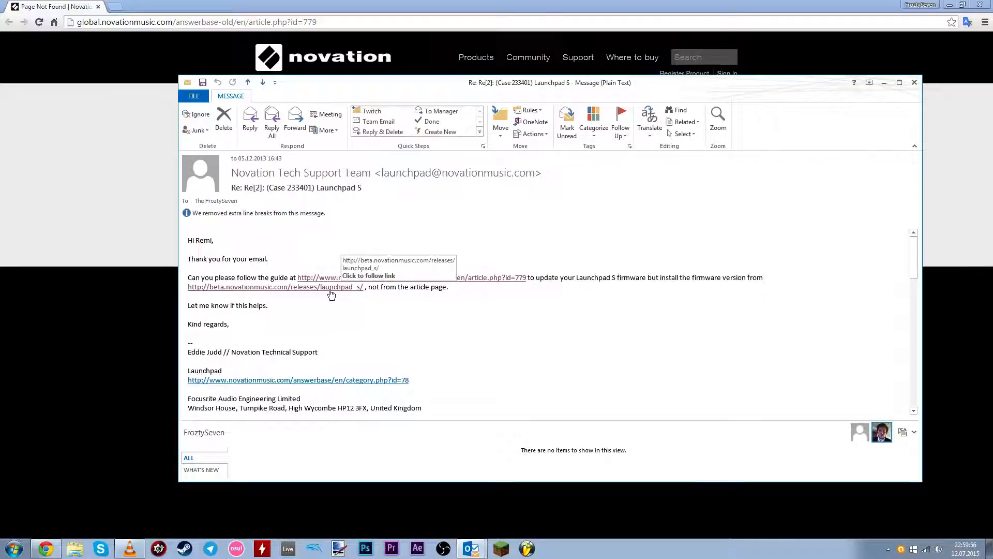
left_click(275, 287)
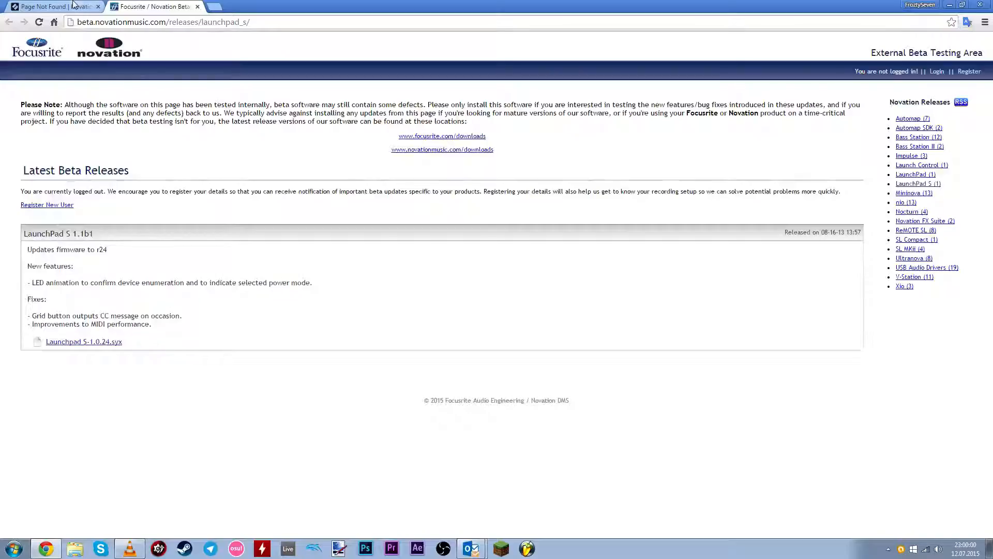
left_click(51, 5)
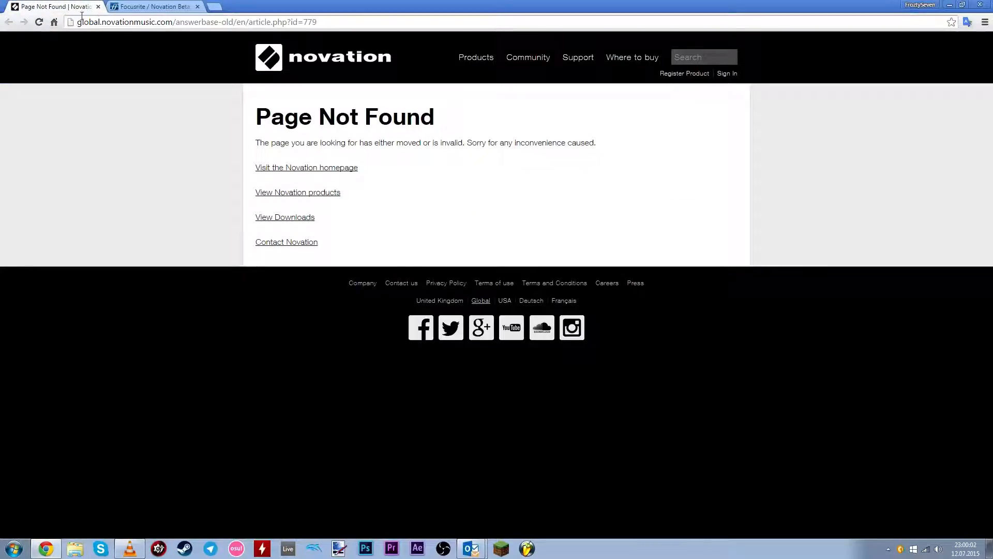
mouse_move(354, 461)
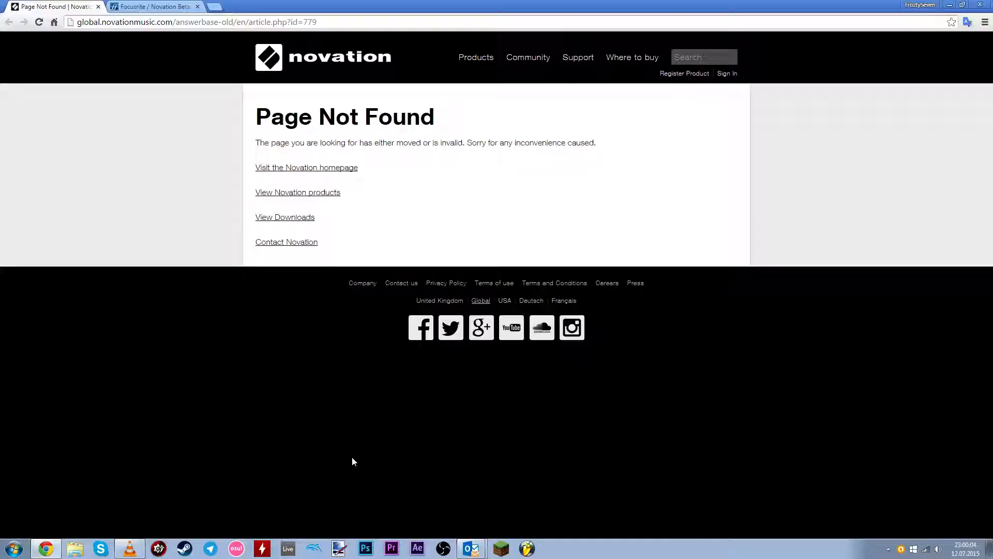
mouse_move(424, 489)
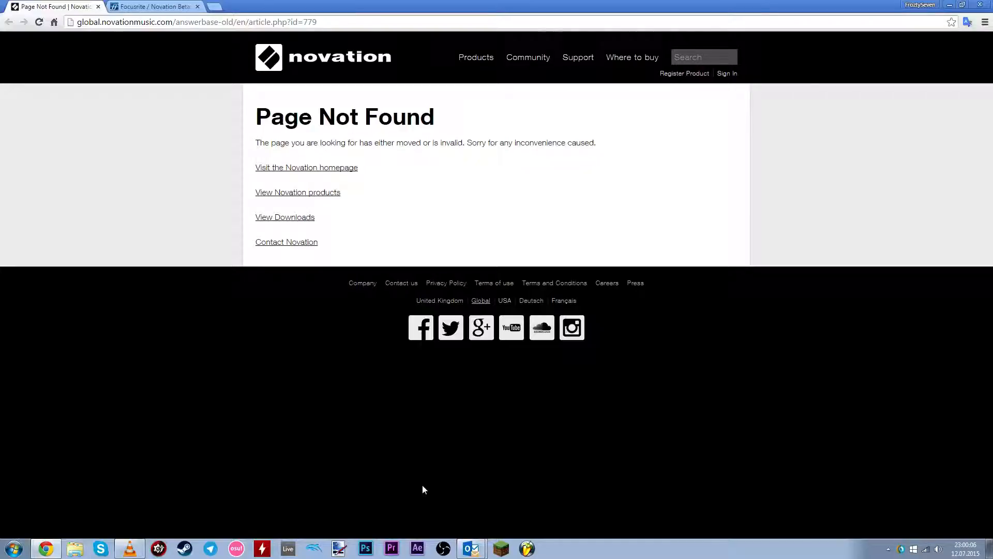
mouse_move(436, 466)
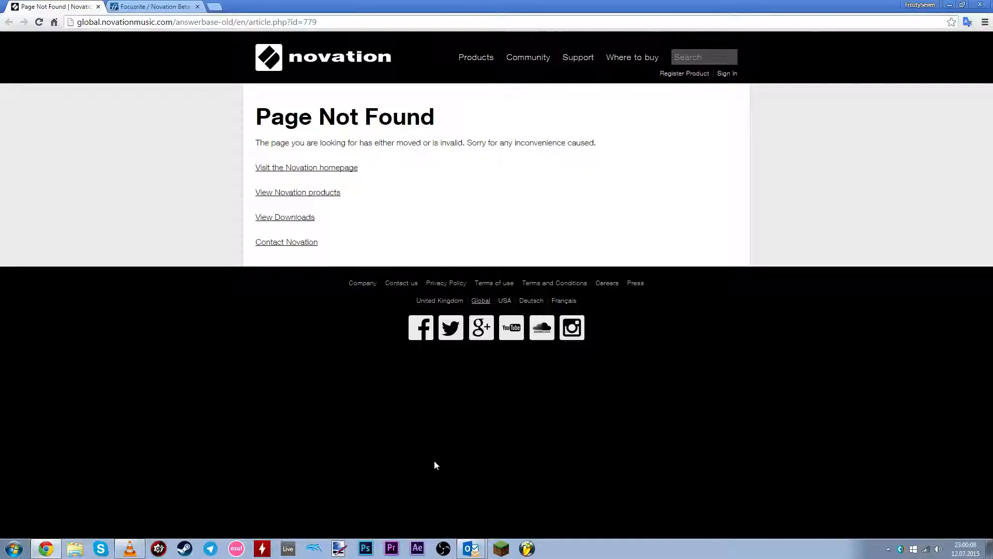
mouse_move(463, 487)
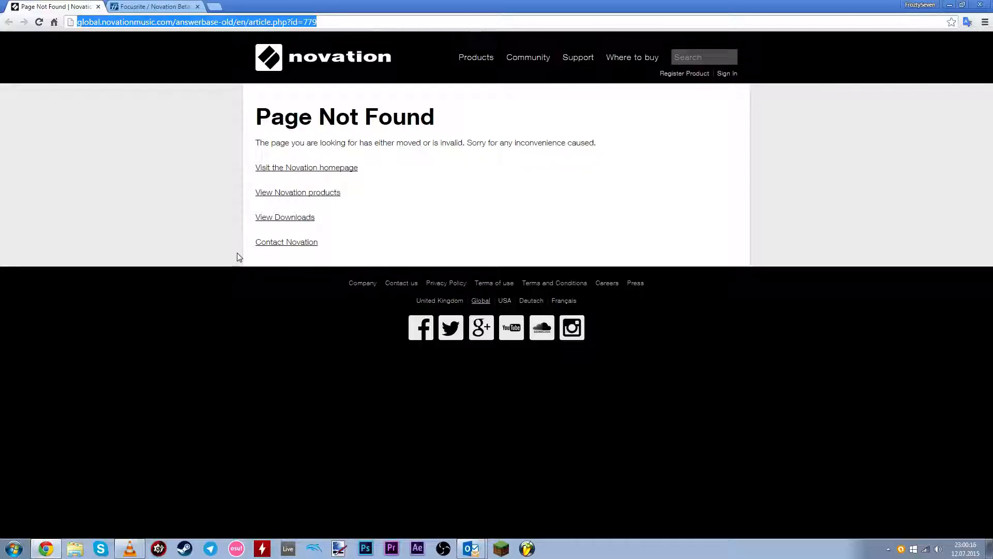
mouse_move(331, 402)
type("www.midiox.com")
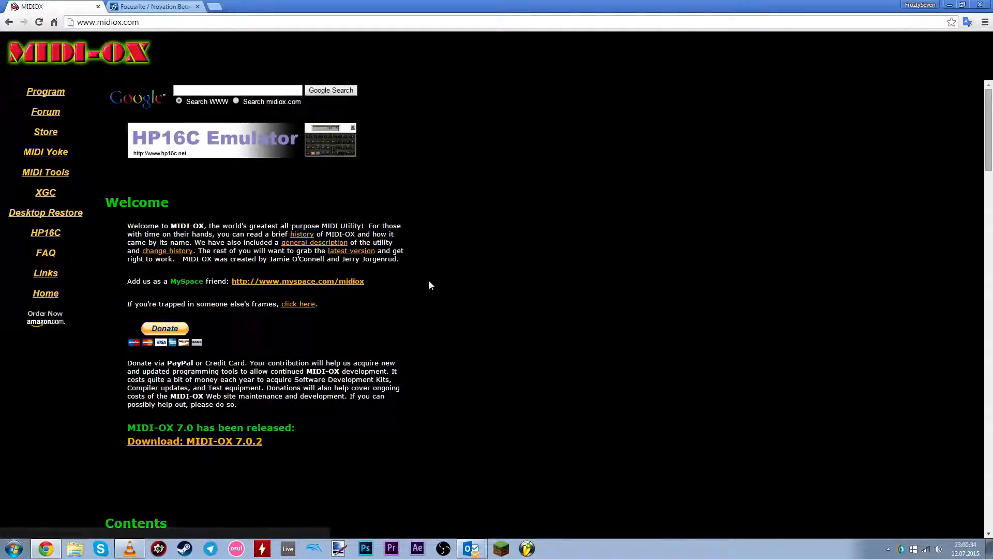
Step: Download the MIDI-OX 7.0.2 installer (midioxse.exe) from midiox.com into the downloads folder
scroll("down", 3)
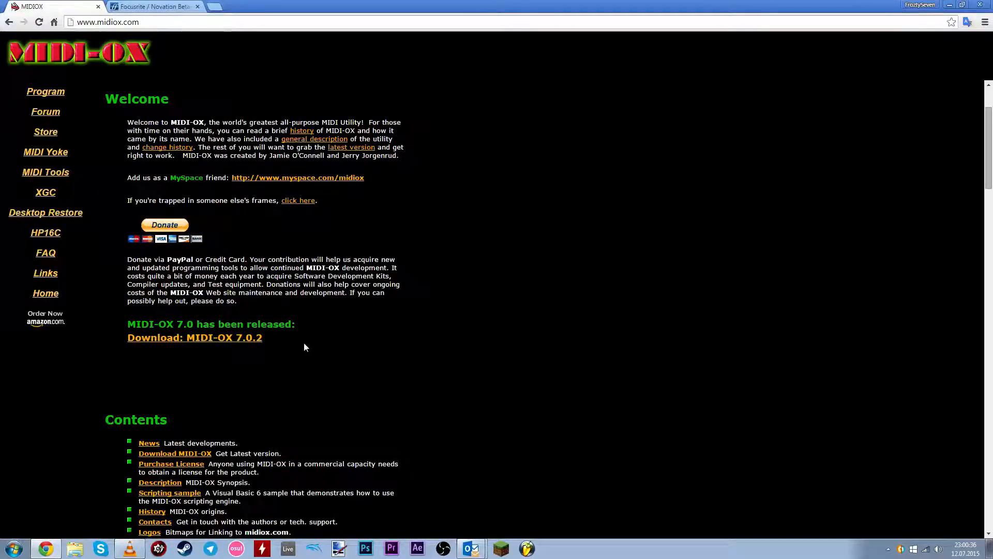
mouse_move(209, 347)
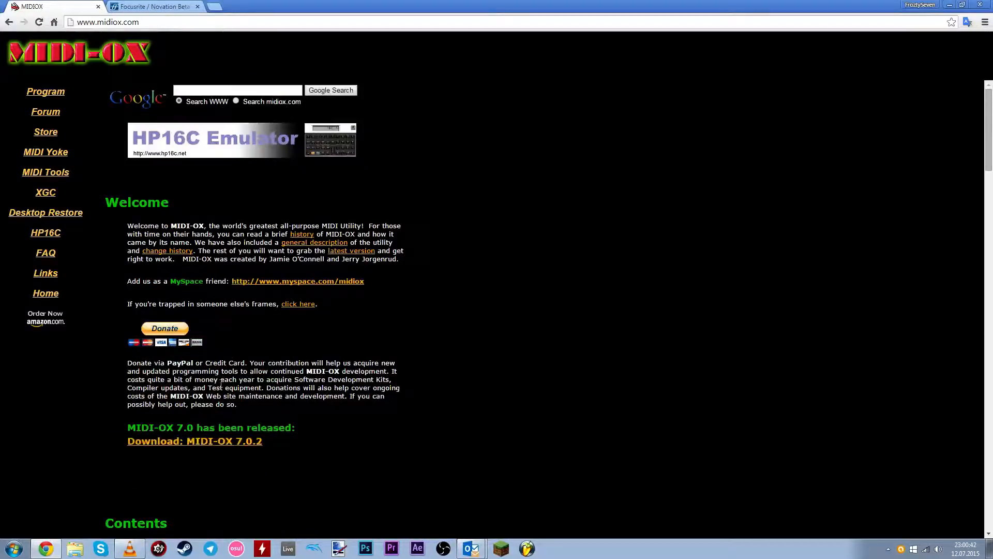
left_click(195, 440)
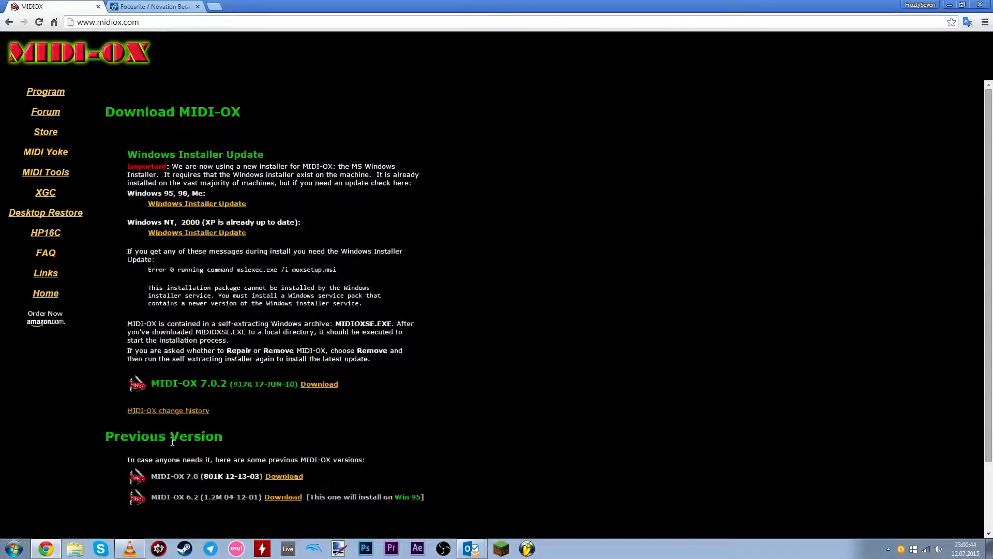
mouse_move(201, 387)
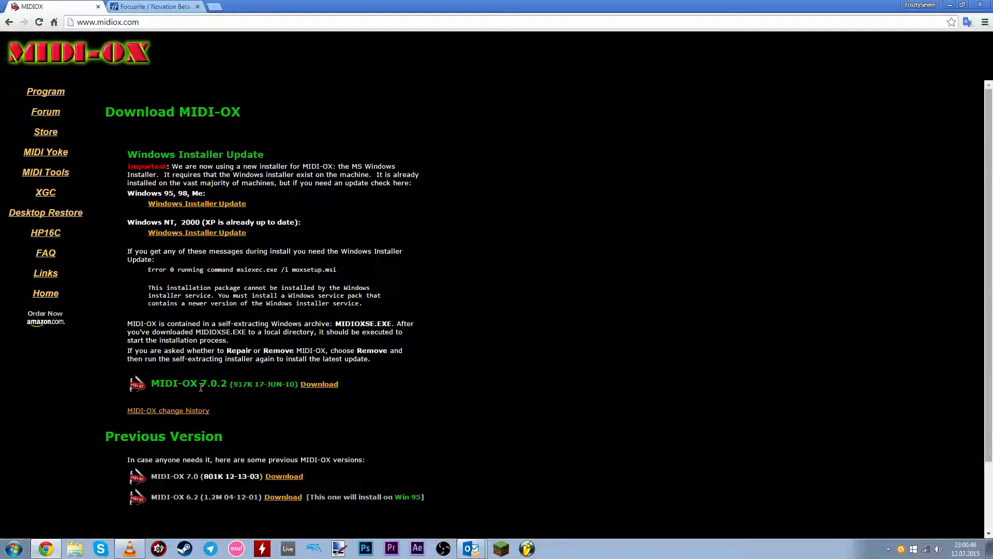
left_click(319, 384)
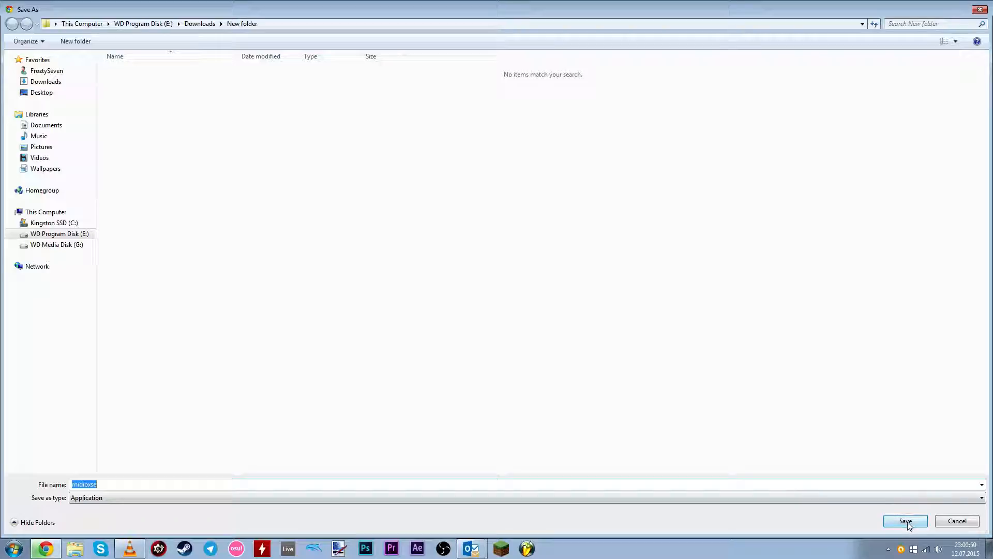
left_click(906, 520)
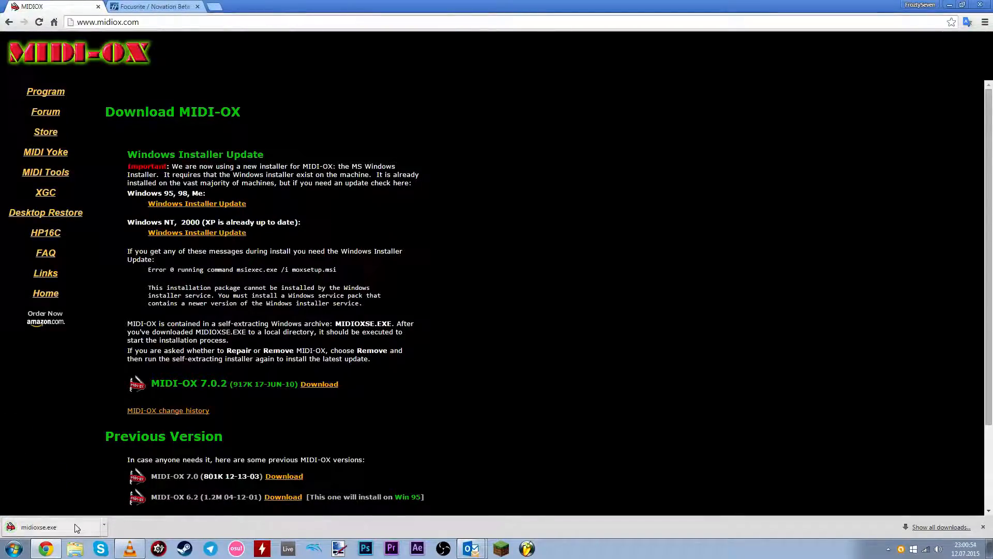
mouse_move(106, 476)
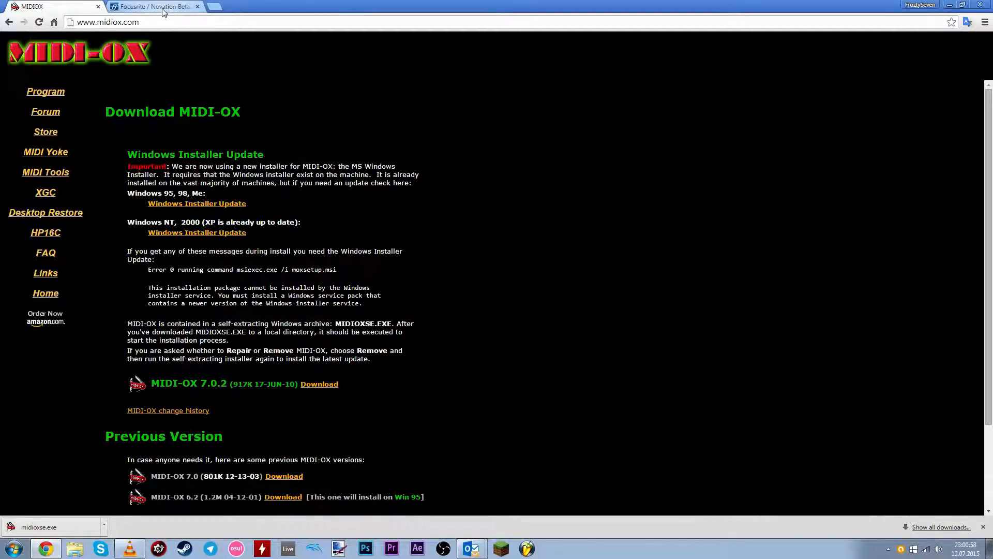
Step: Download Launchpad S-1.0.24.syx from the beta releases page into the downloads folder
left_click(150, 6)
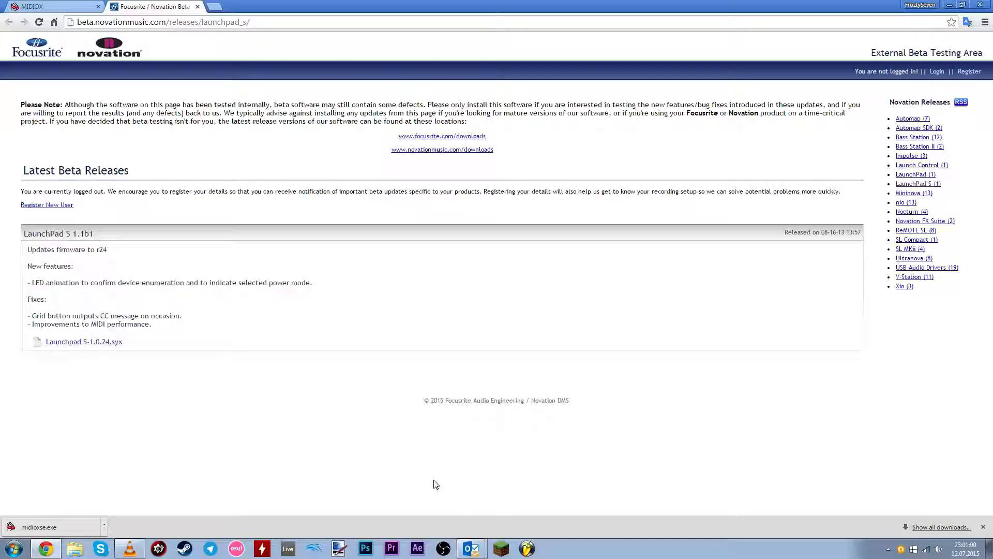
mouse_move(292, 412)
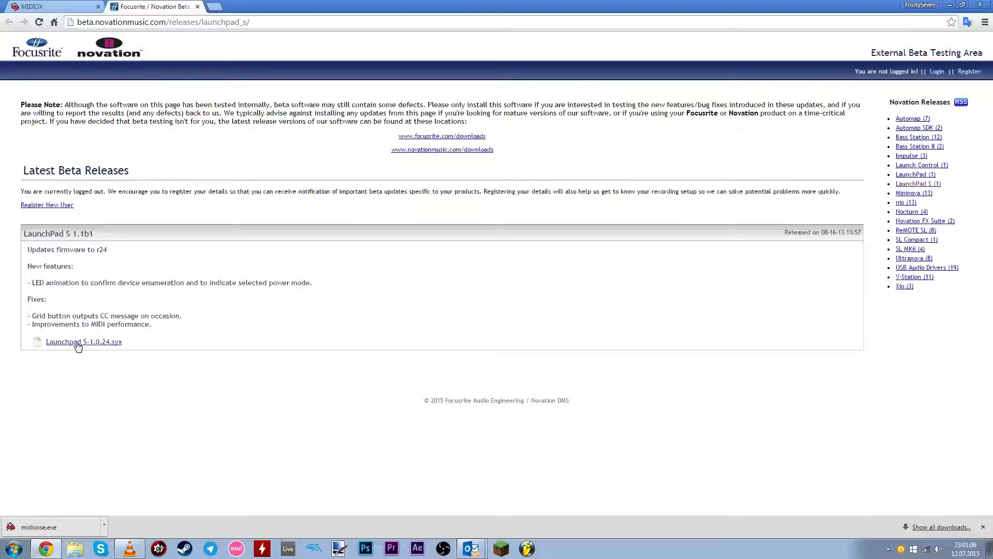
left_click(84, 341)
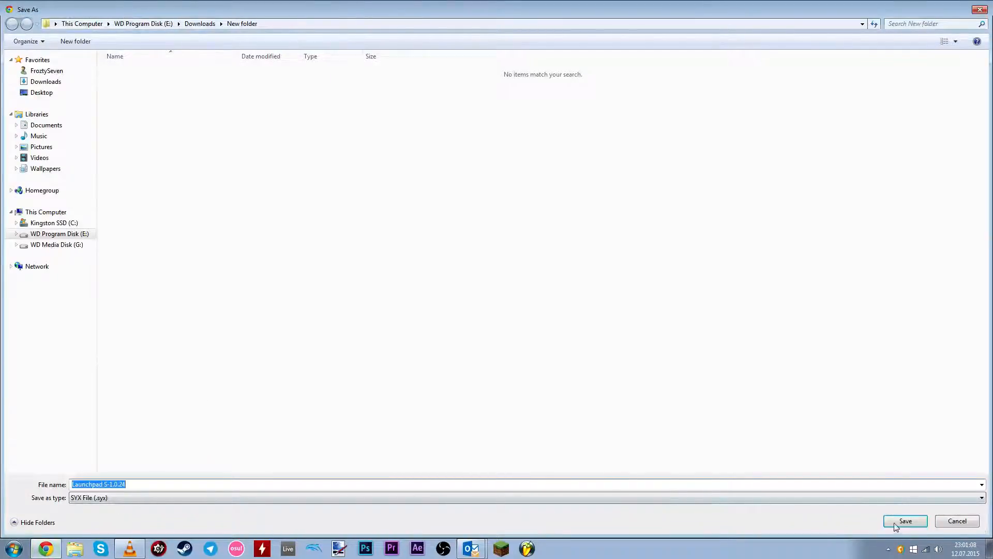
left_click(906, 520)
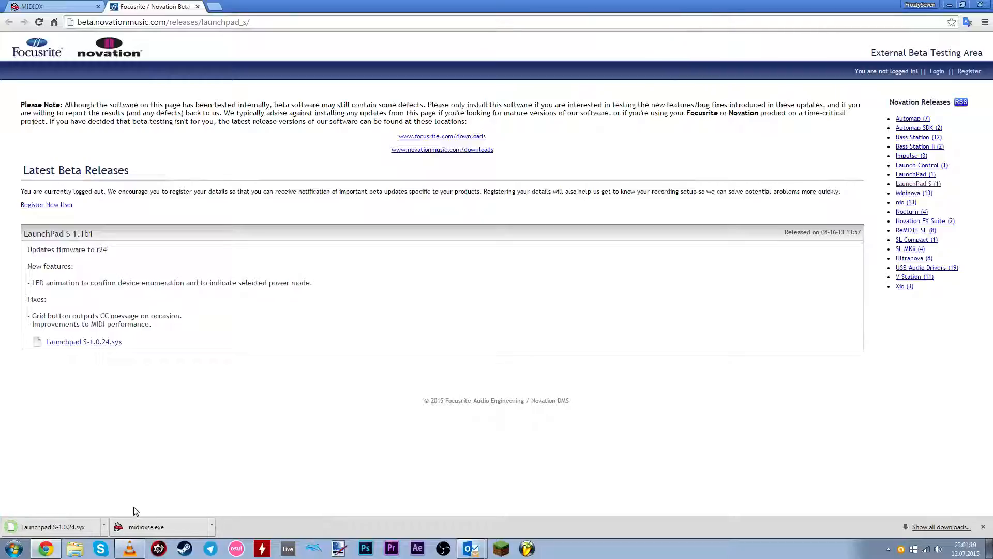
Step: Launch the downloaded MIDI-OX installer, allow it to run and choose the Personal Use license
left_click(146, 527)
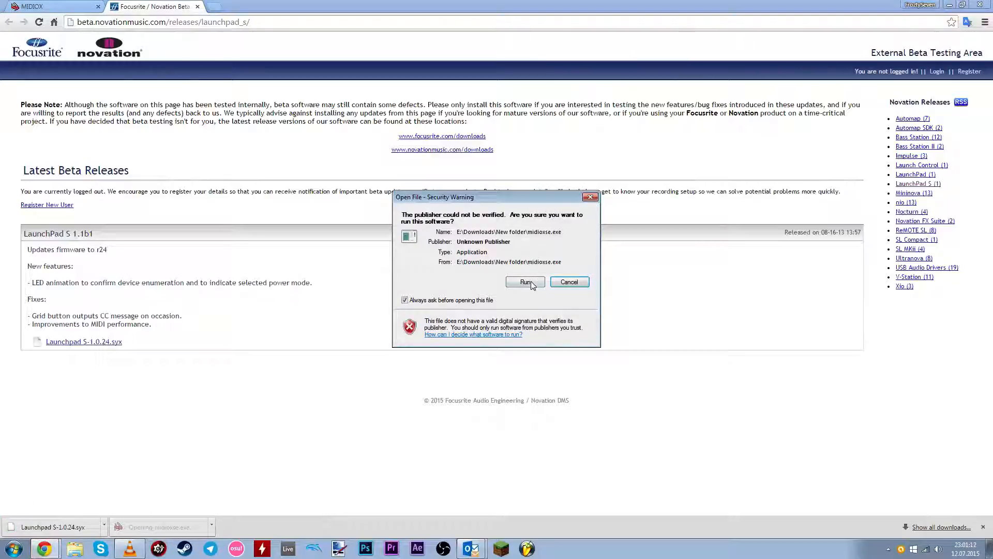
left_click(524, 281)
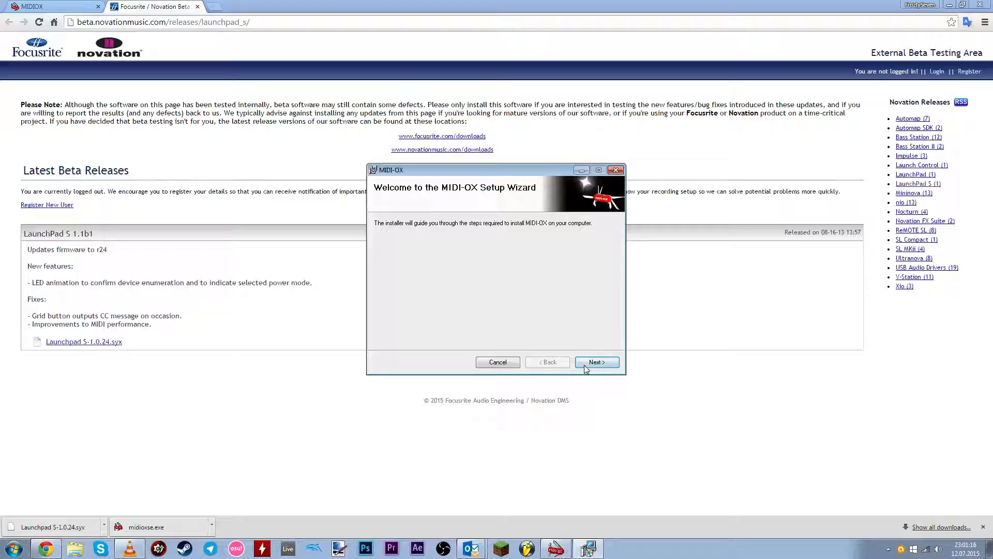
left_click(597, 362)
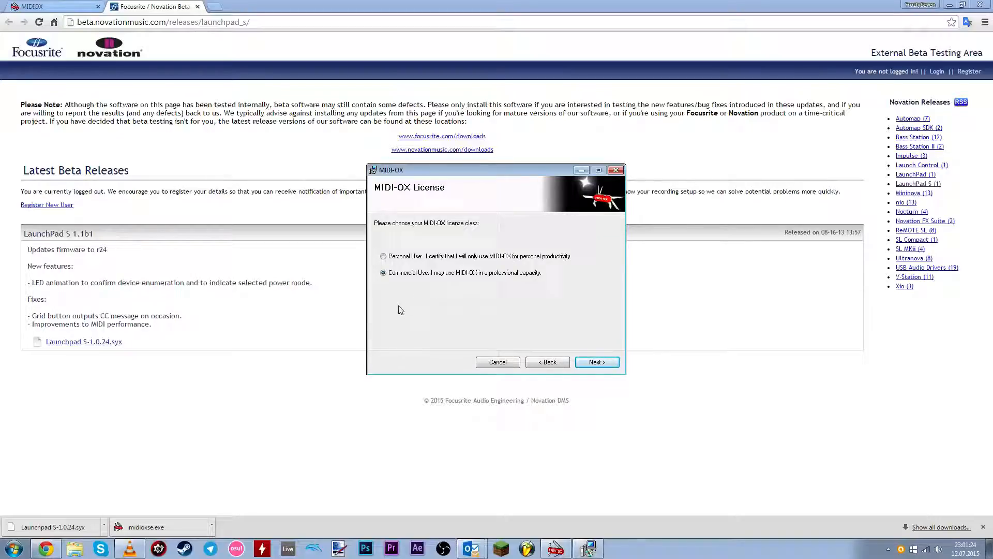
left_click(382, 255)
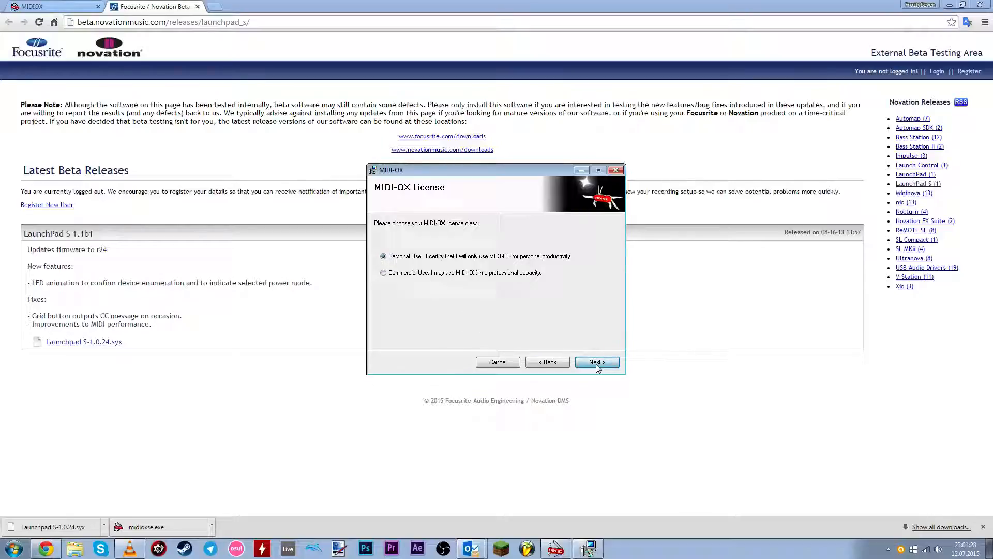
Step: Accept the customer information and default installation folder, then start installing MIDI-OX
left_click(597, 363)
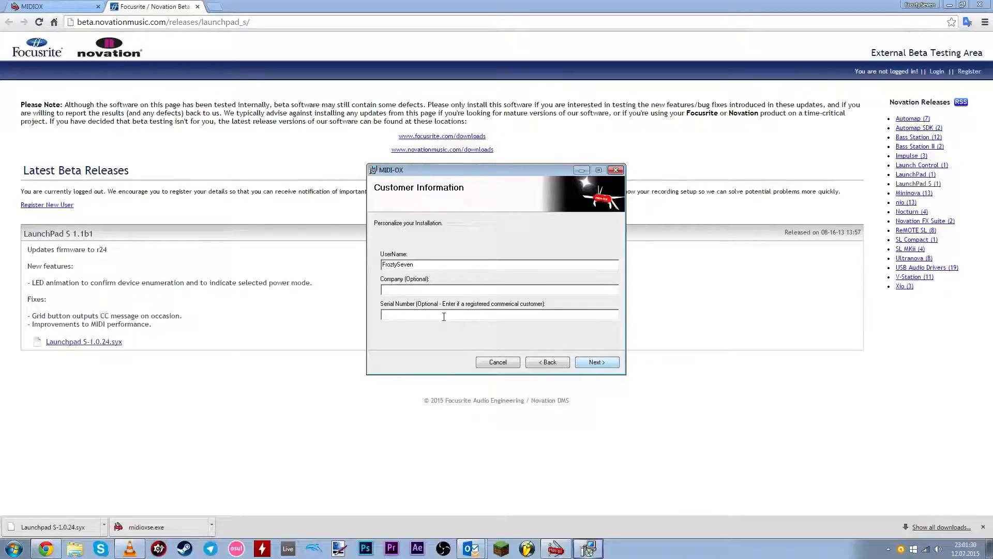
left_click(597, 362)
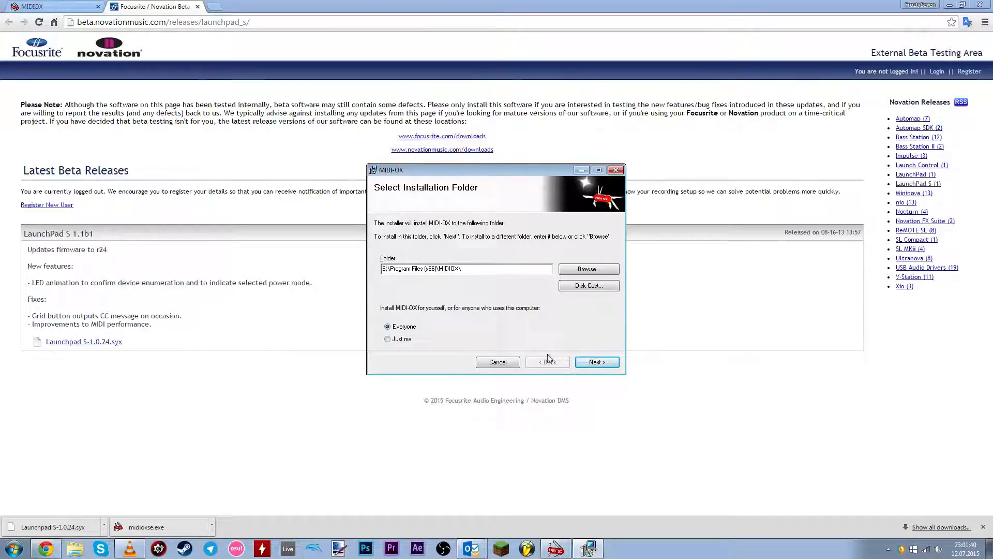
left_click(597, 362)
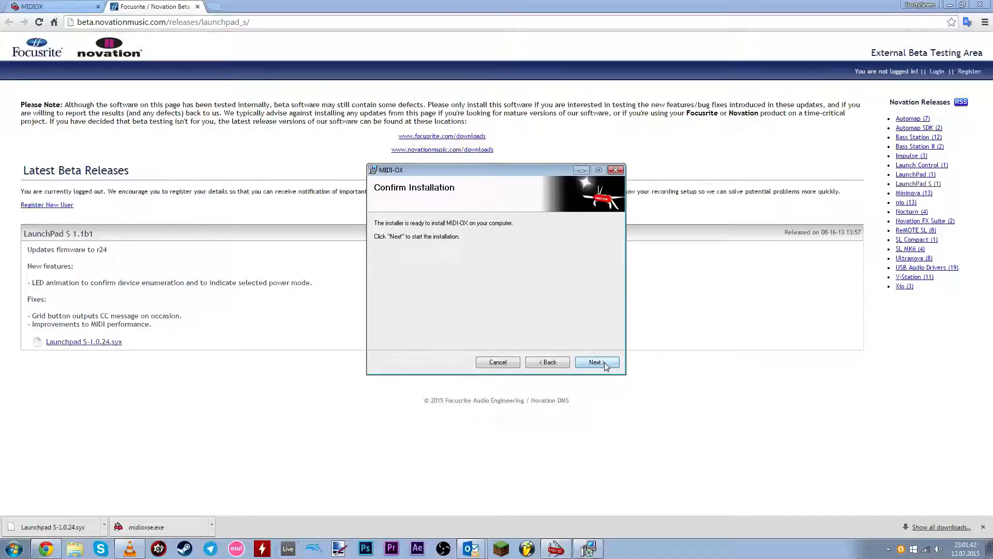
left_click(597, 362)
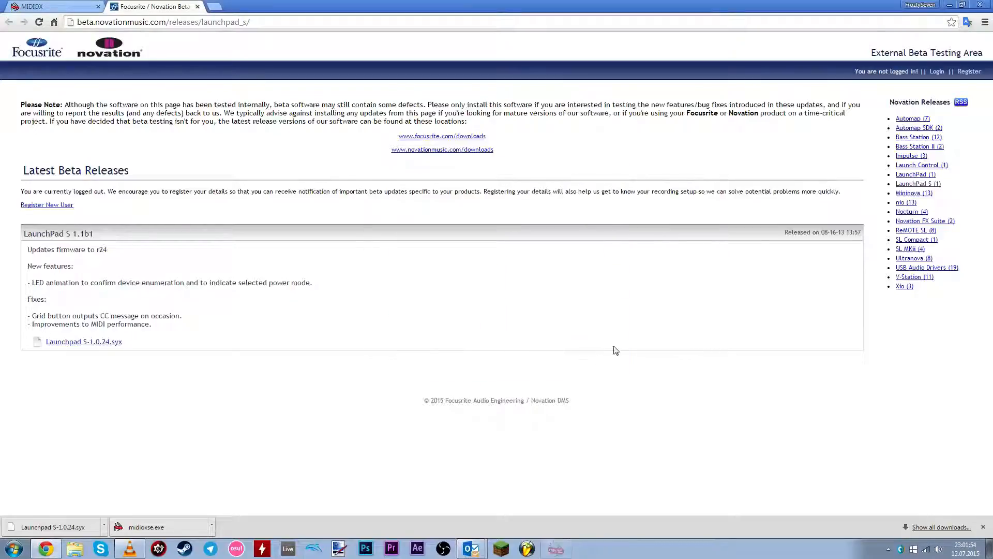
mouse_move(407, 447)
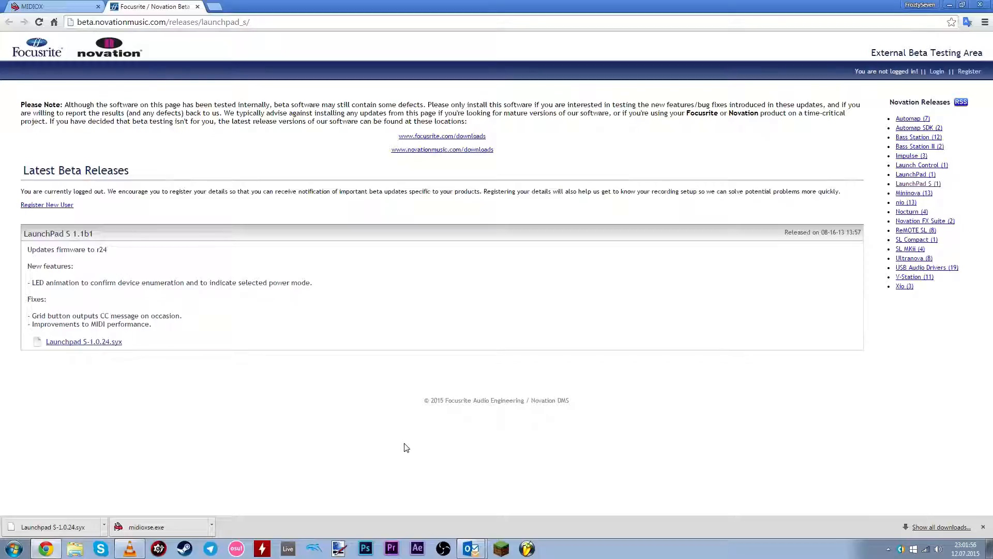
mouse_move(390, 442)
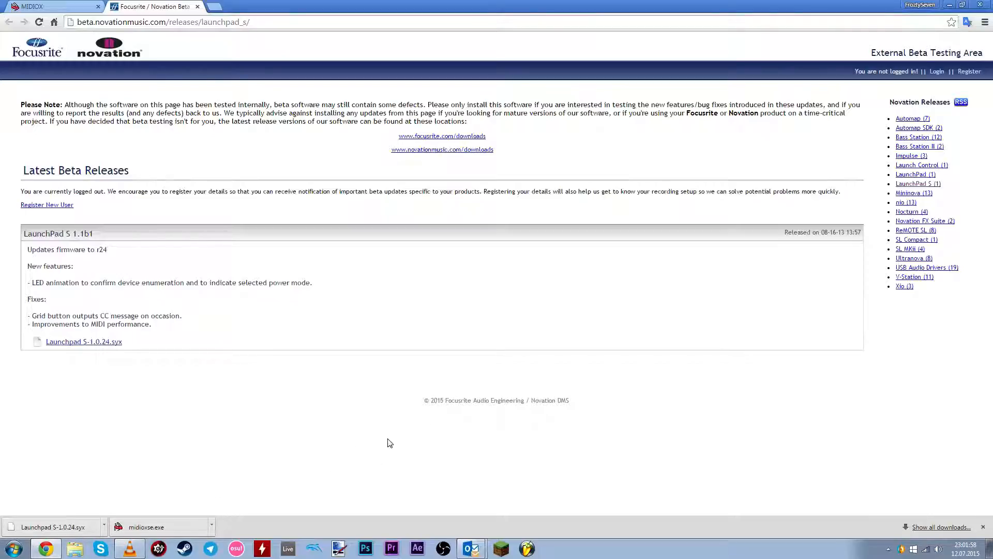
mouse_move(396, 439)
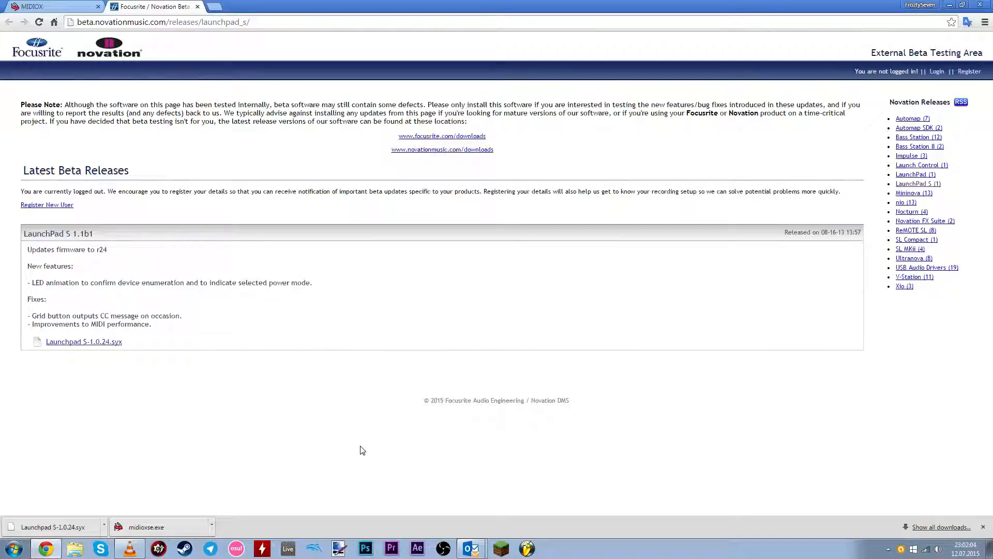
mouse_move(309, 469)
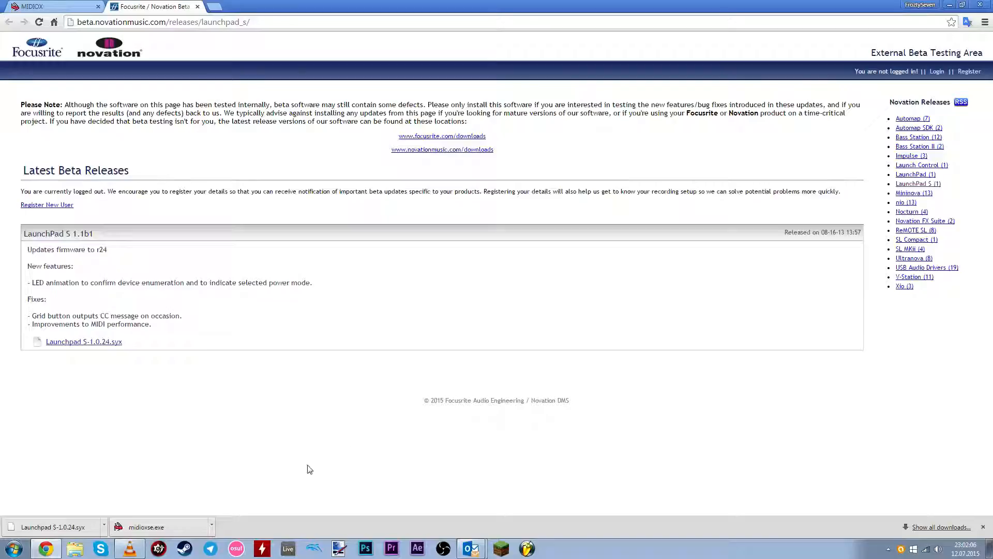
mouse_move(116, 538)
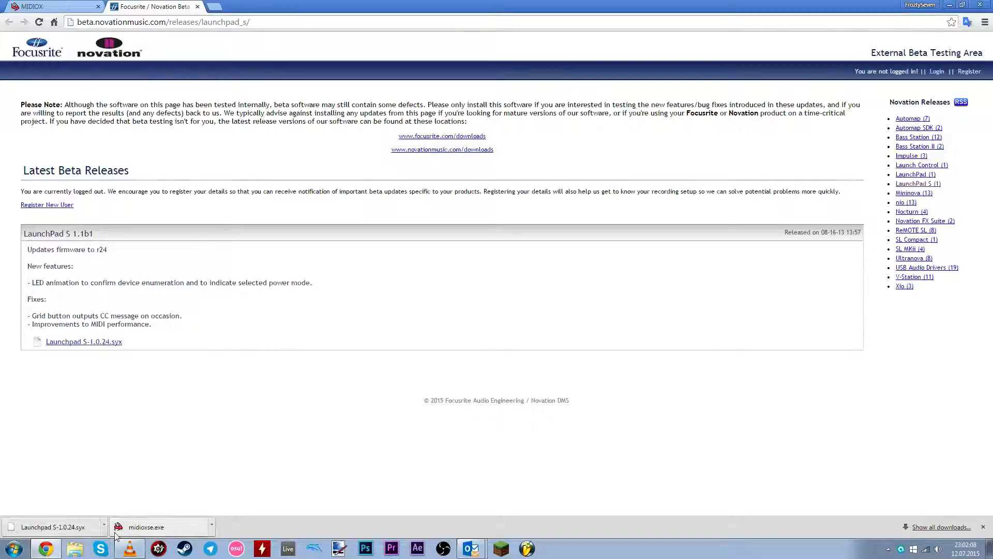
mouse_move(172, 524)
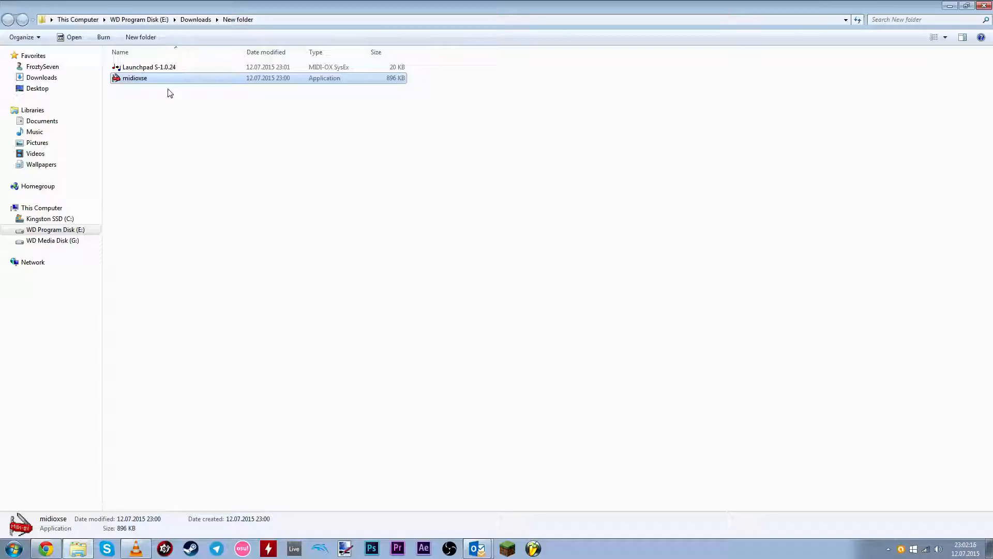
mouse_move(172, 129)
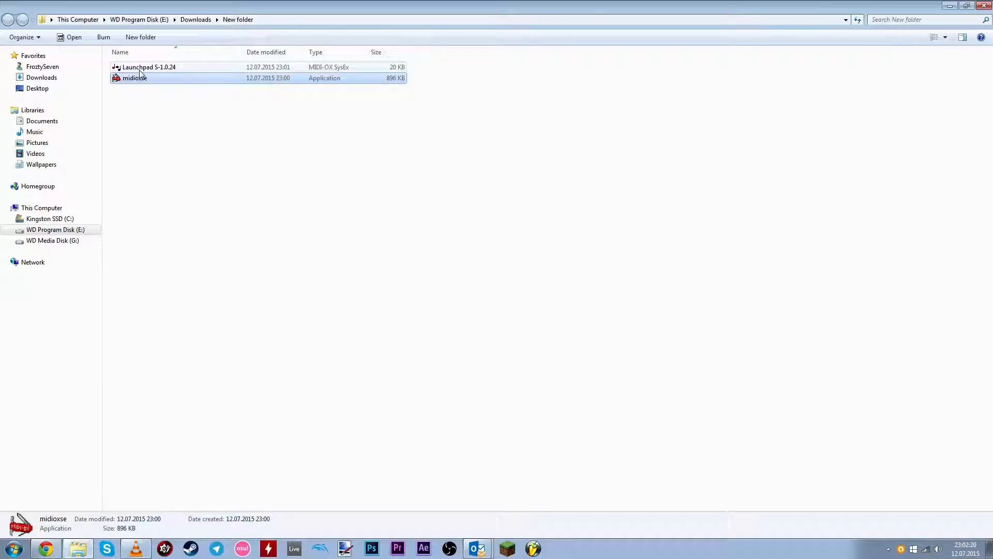
Step: Open the Launchpad S-1.0.24 firmware file from the downloads folder in MIDI-OX
left_click(136, 68)
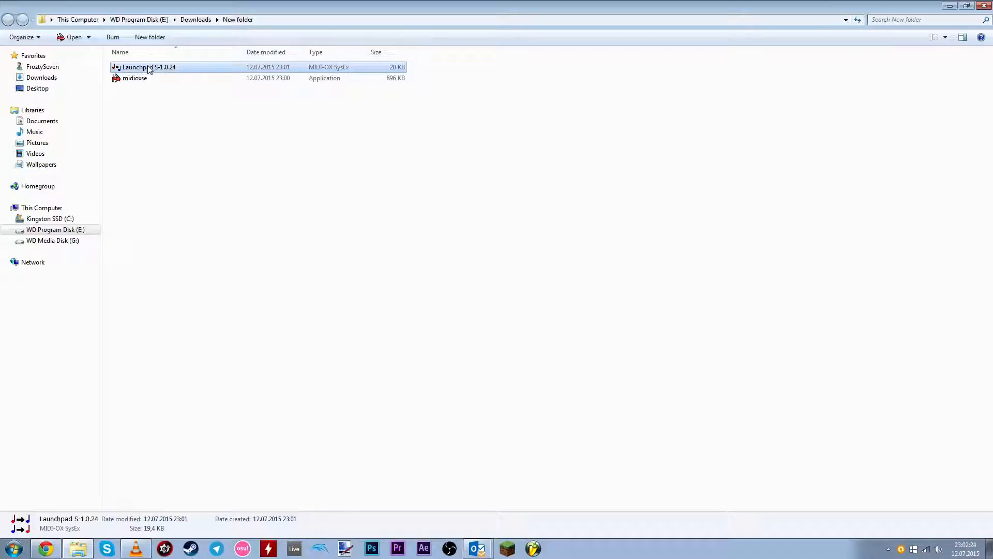
double_click(149, 67)
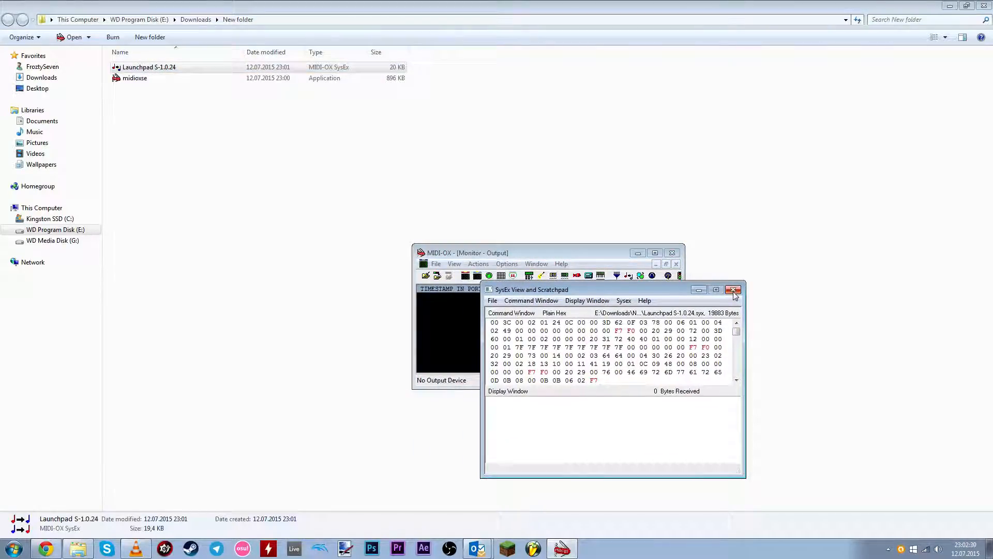
Step: Close the SysEx View window, closing MIDI-OX and leaving the downloads folder showing
left_click(733, 290)
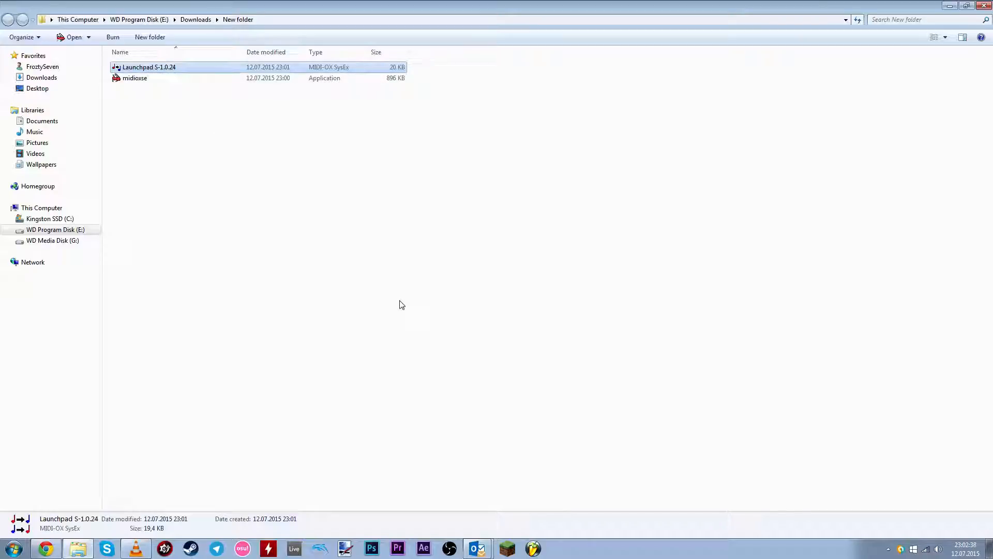
mouse_move(152, 70)
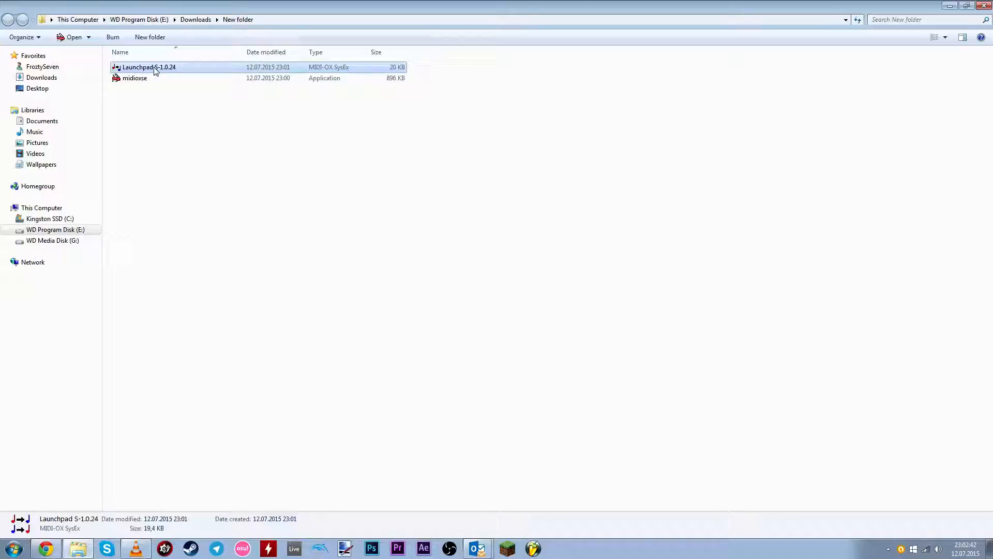
mouse_move(152, 75)
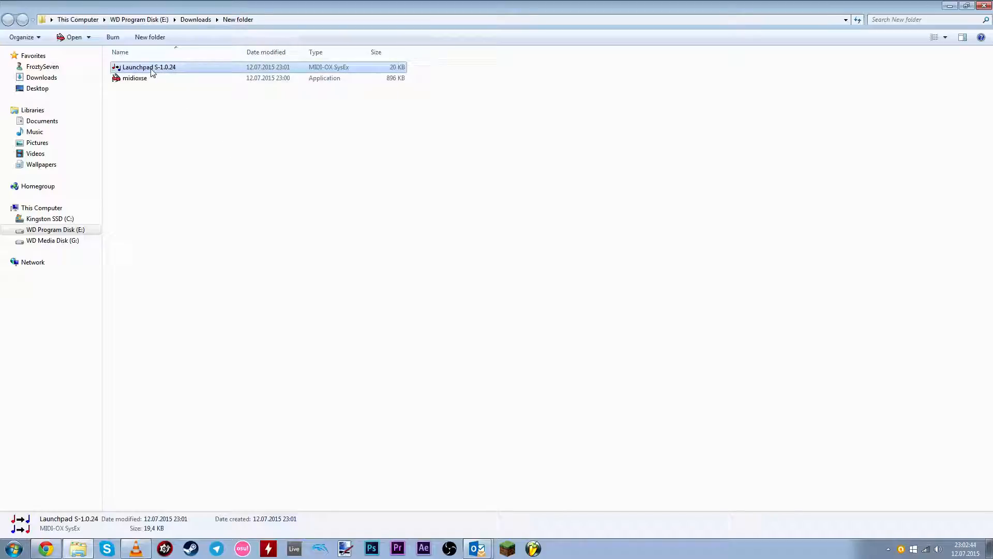
mouse_move(201, 208)
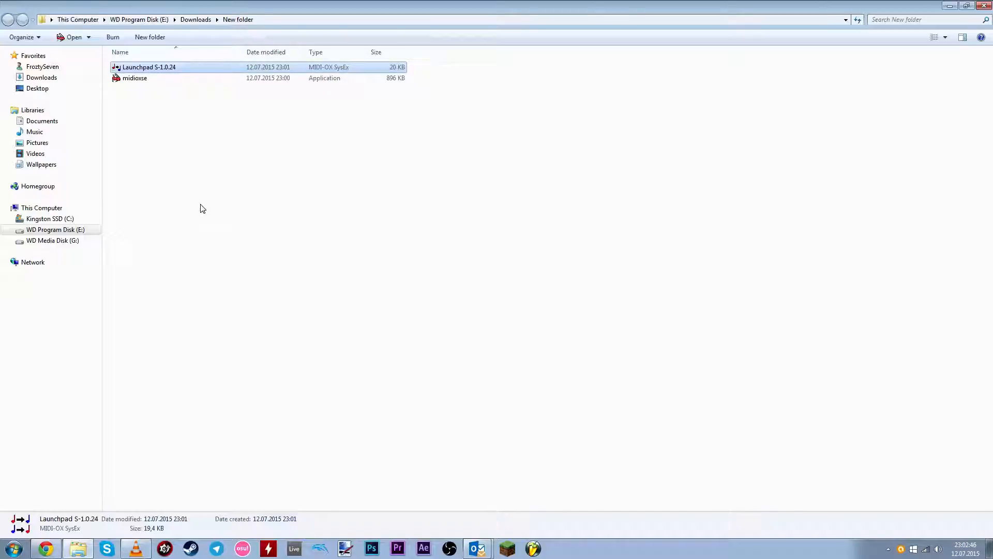
Step: Reopen Launchpad S-1.0.24 in MIDI-OX and move the Monitor window left beside the SysEx view
double_click(132, 79)
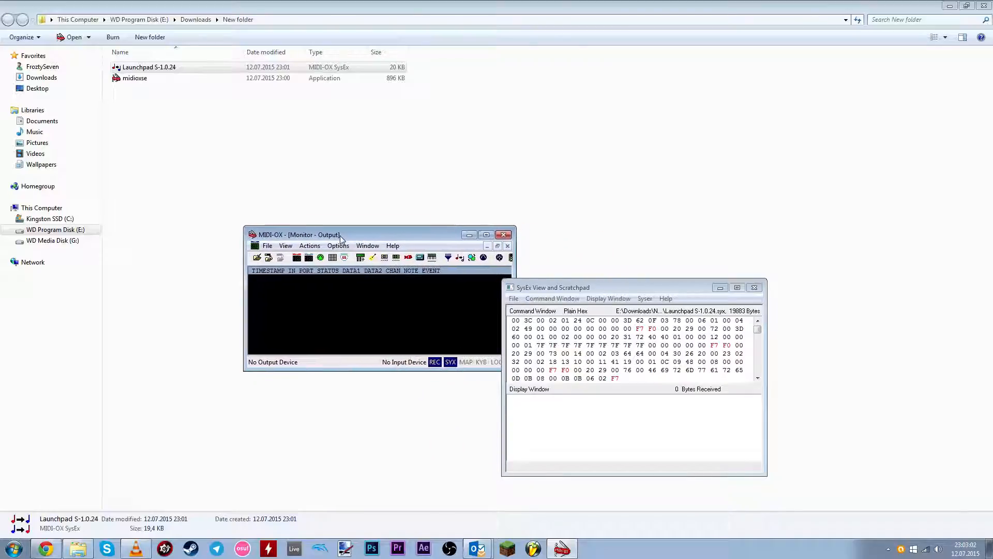
left_click_drag(298, 234, 277, 234)
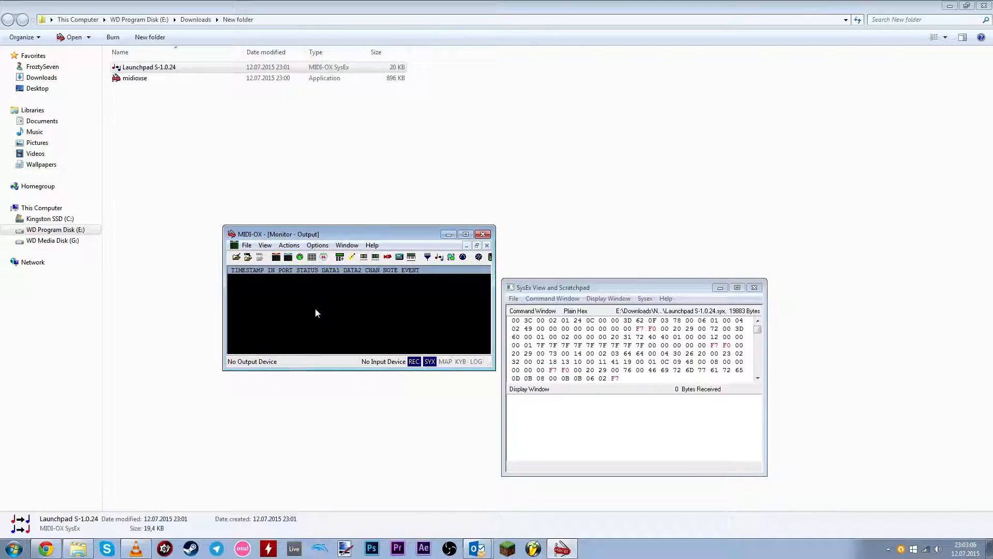
mouse_move(350, 368)
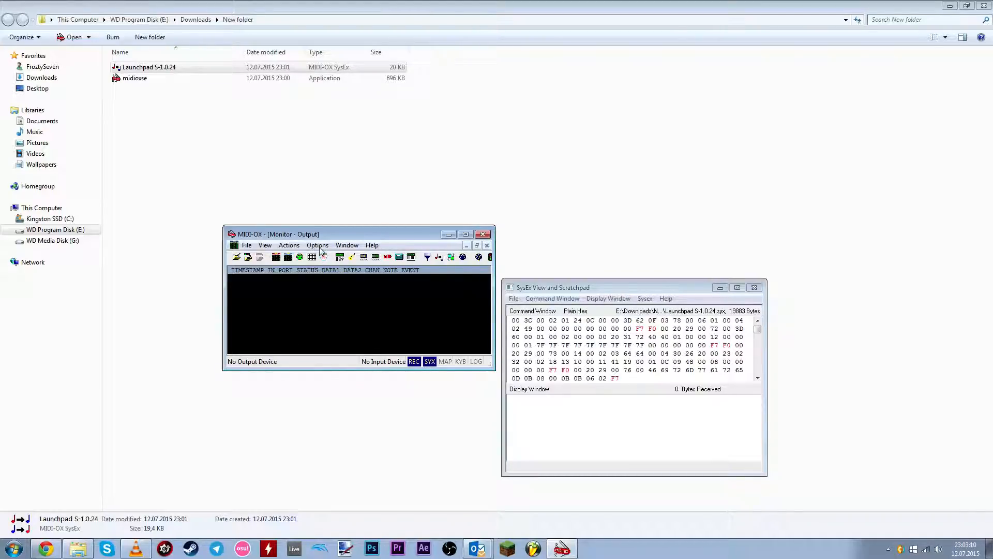
Step: In Options > MIDI Devices, select Launchpad S as both MIDI input and output and confirm
left_click(317, 244)
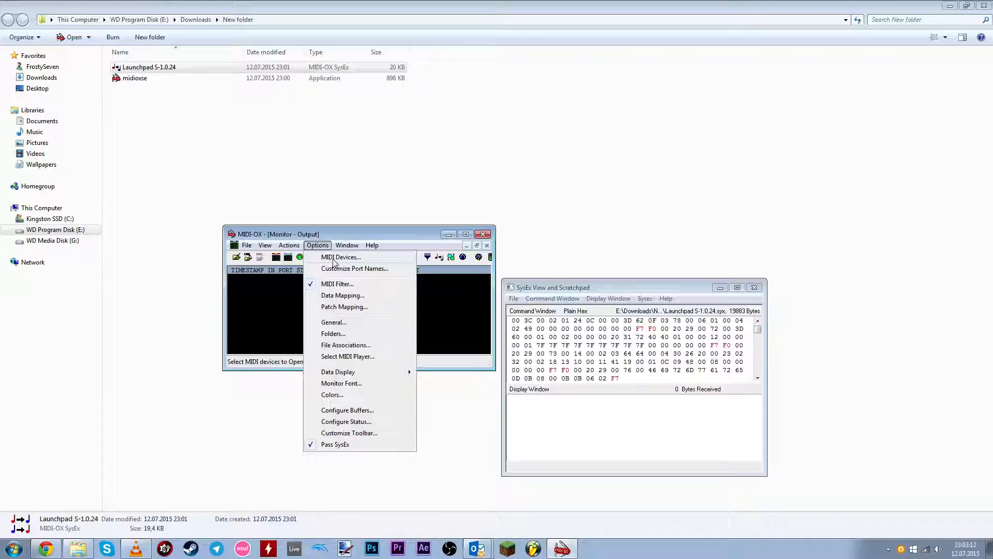
left_click(339, 257)
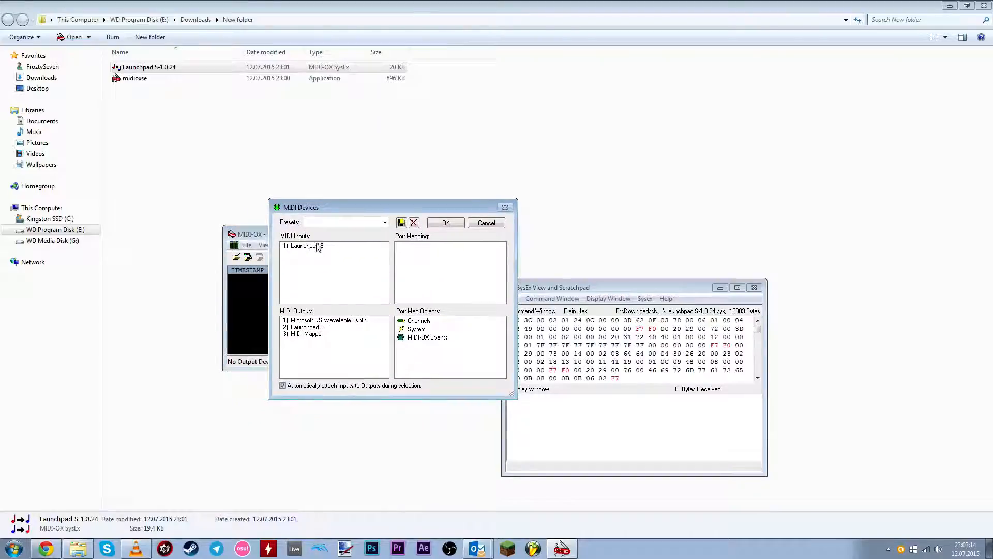
left_click(307, 246)
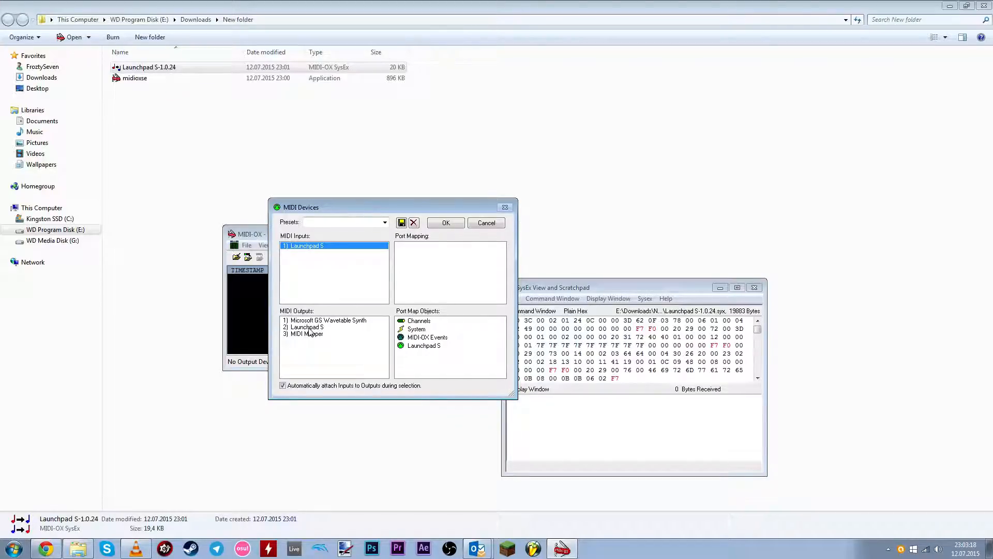
left_click(307, 327)
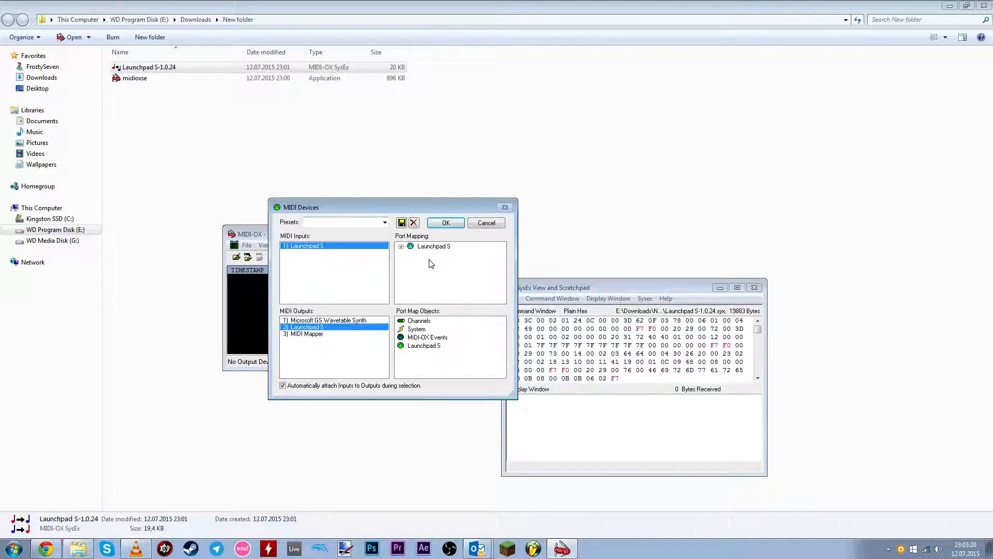
left_click(445, 222)
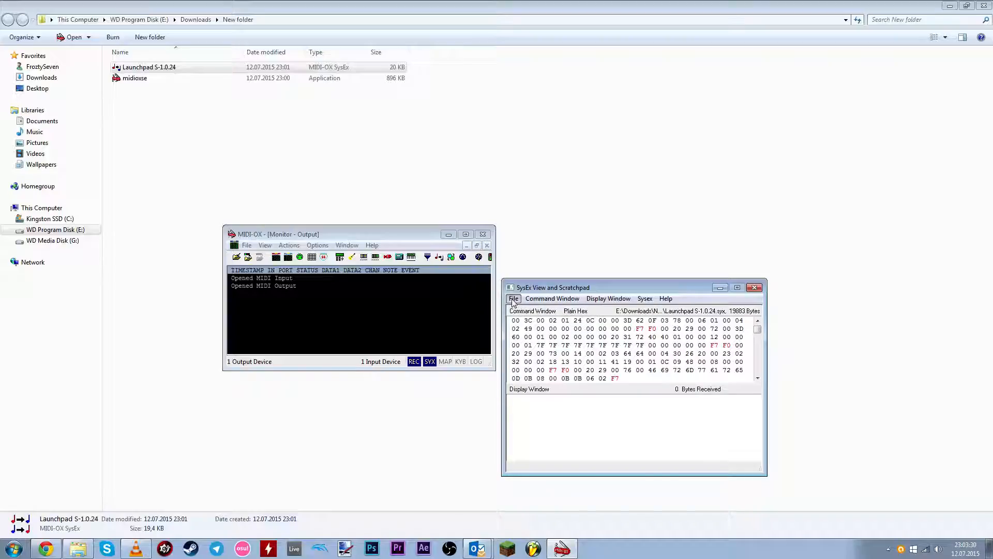
Step: Choose Send Sysex File from the SysEx View's File menu to start the transfer
left_click(514, 298)
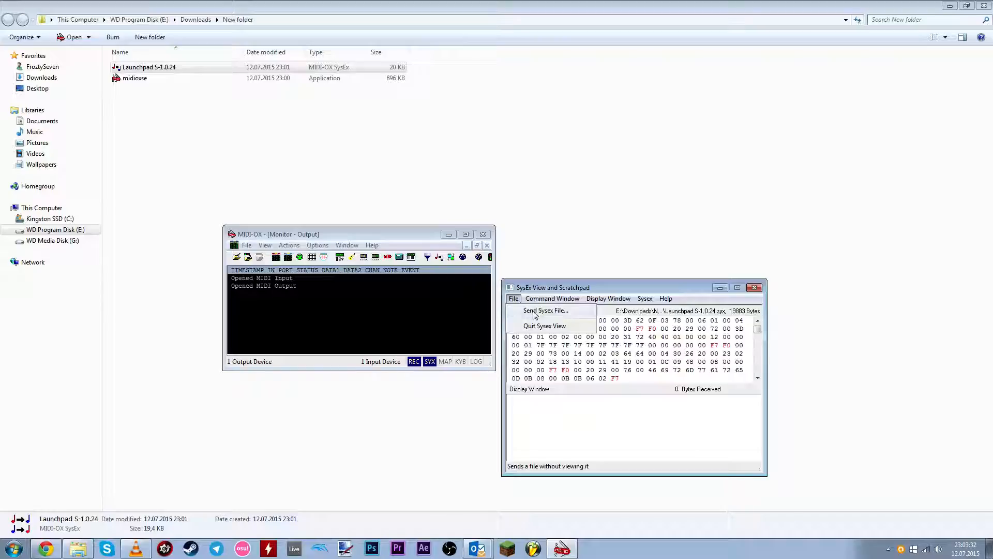
left_click(545, 310)
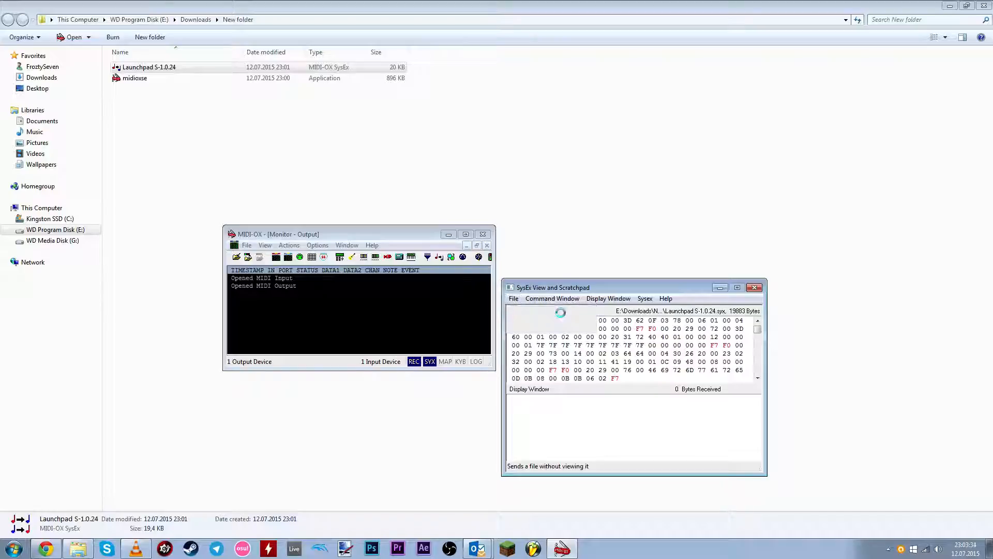